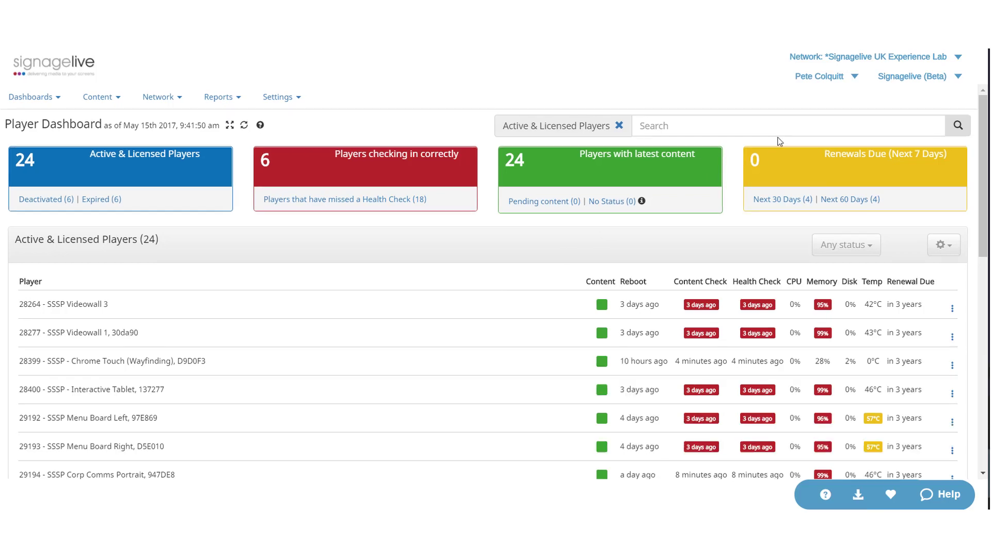
Show the Signagelive app switcher list from the top-right dropdown.
click(912, 76)
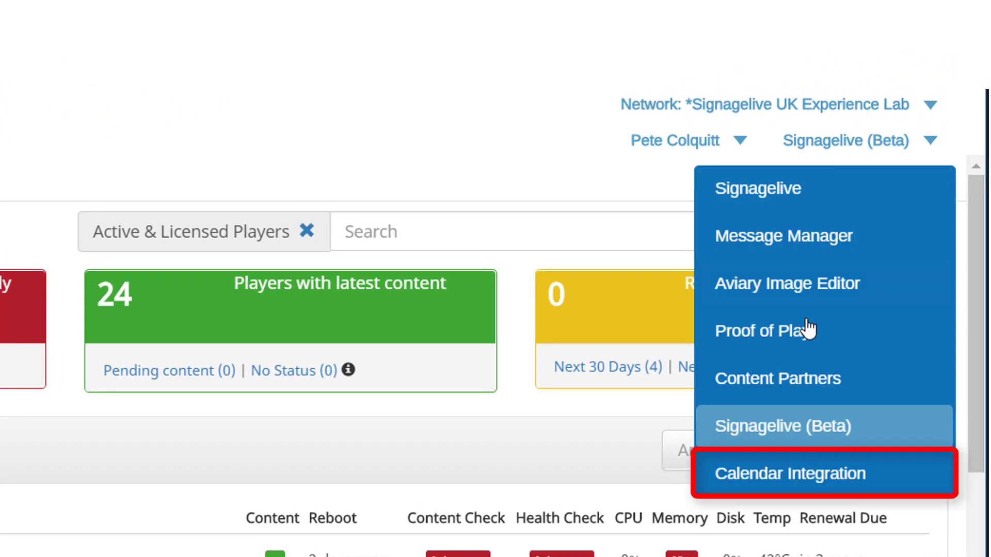
mouse_move(780, 492)
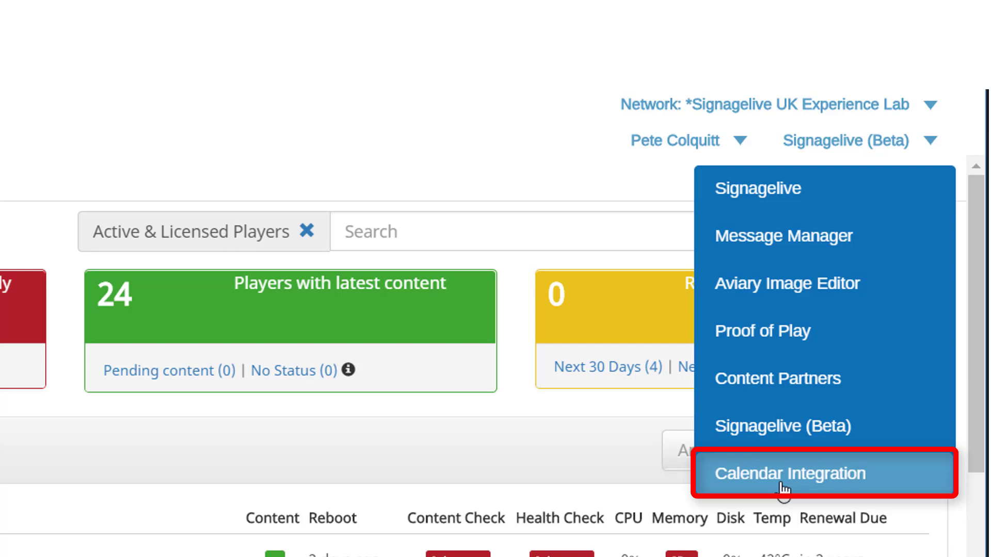
Switch to Calendar Integration and open its Configure Calendar Services page.
click(790, 473)
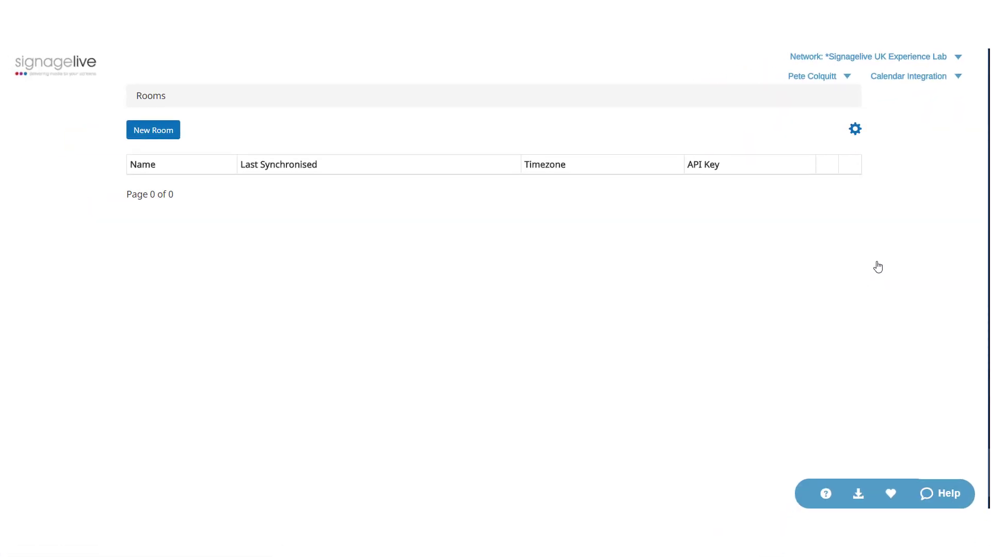
mouse_move(875, 235)
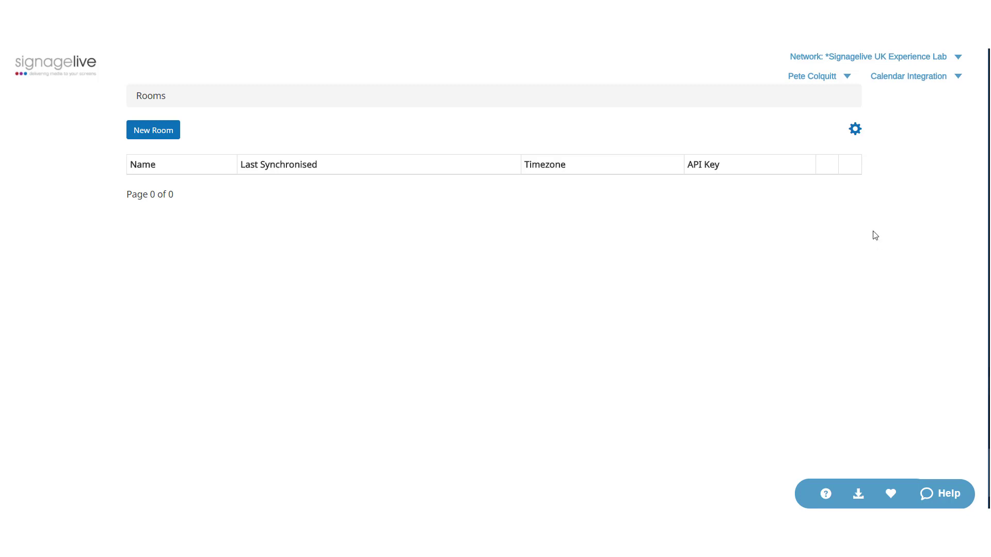
mouse_move(854, 129)
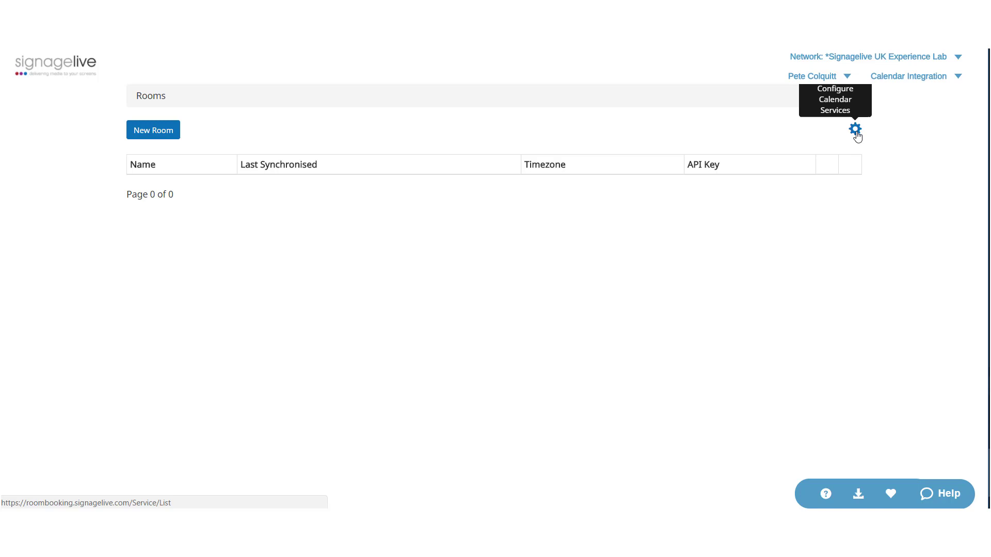
click(855, 128)
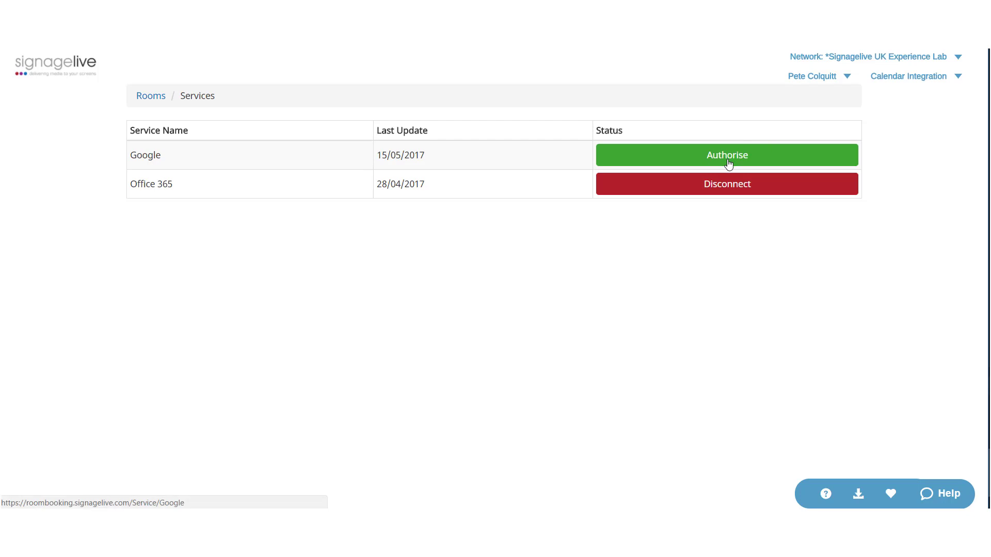
Authorise Google: choose the listed account and allow Signagelive access to manage its calendars.
click(727, 155)
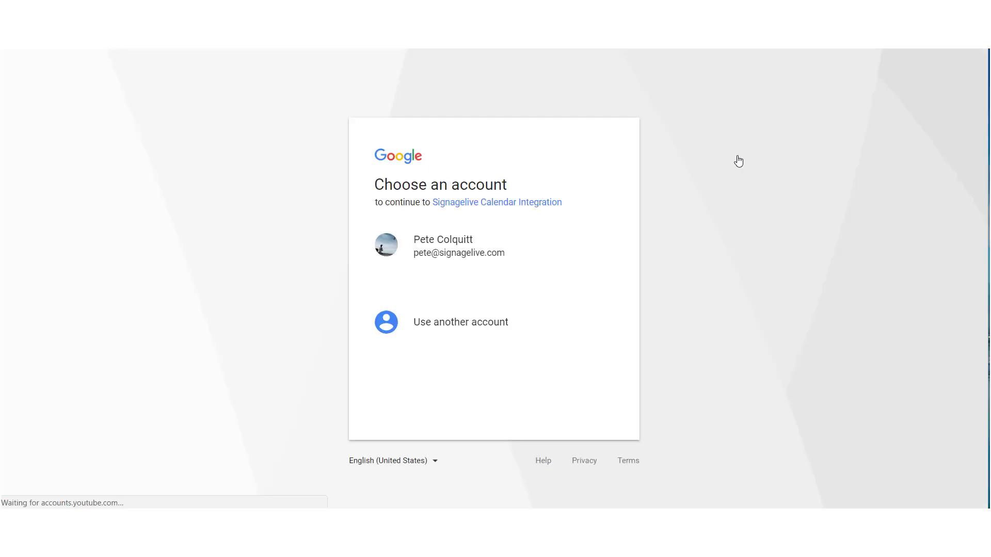
mouse_move(685, 169)
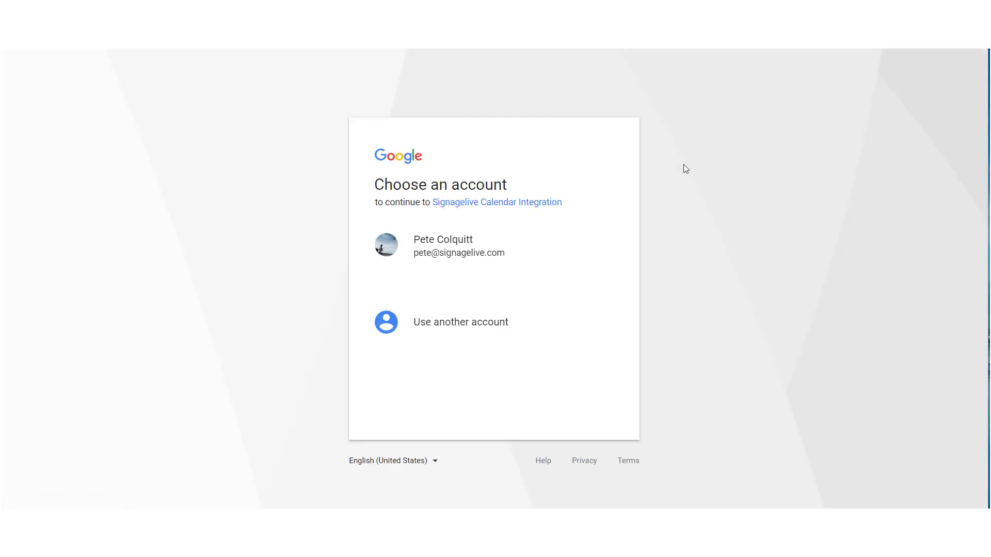
click(463, 251)
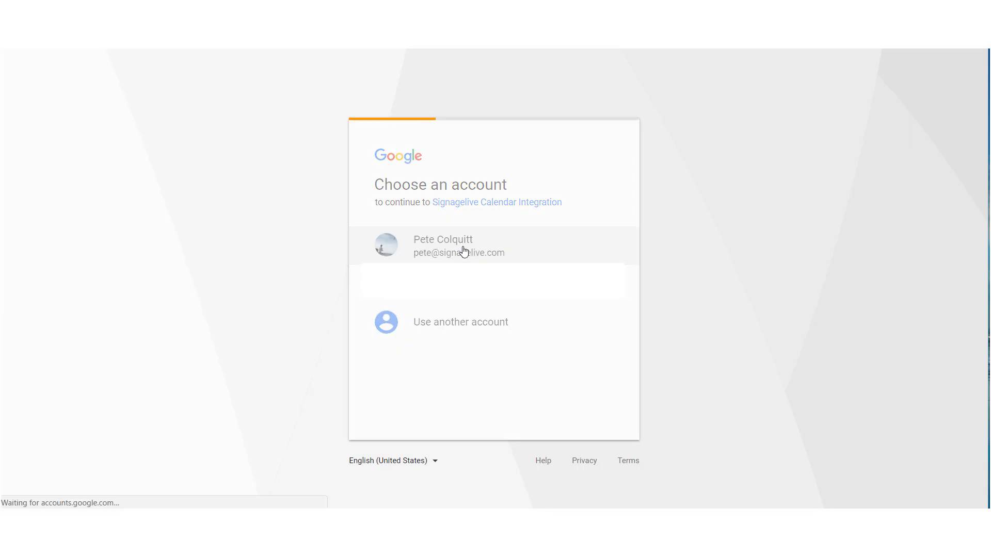
click(458, 246)
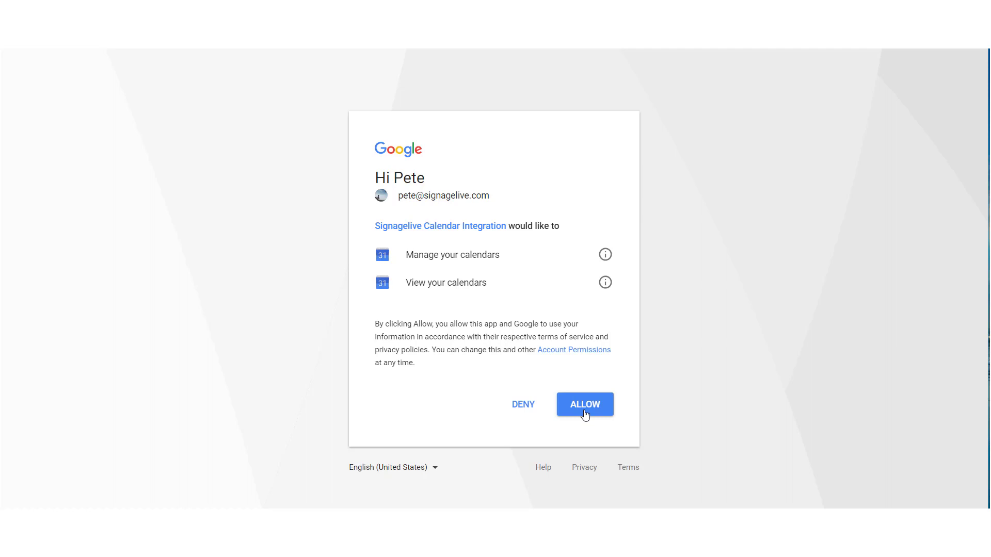
click(585, 405)
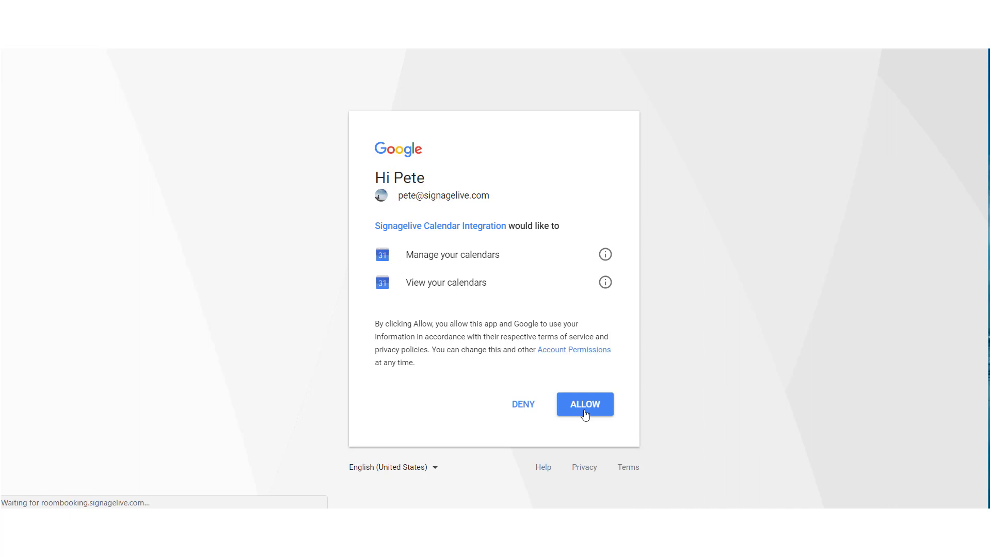
Confirm Google and Office 365 both show Disconnect, then return to the Rooms list.
click(584, 404)
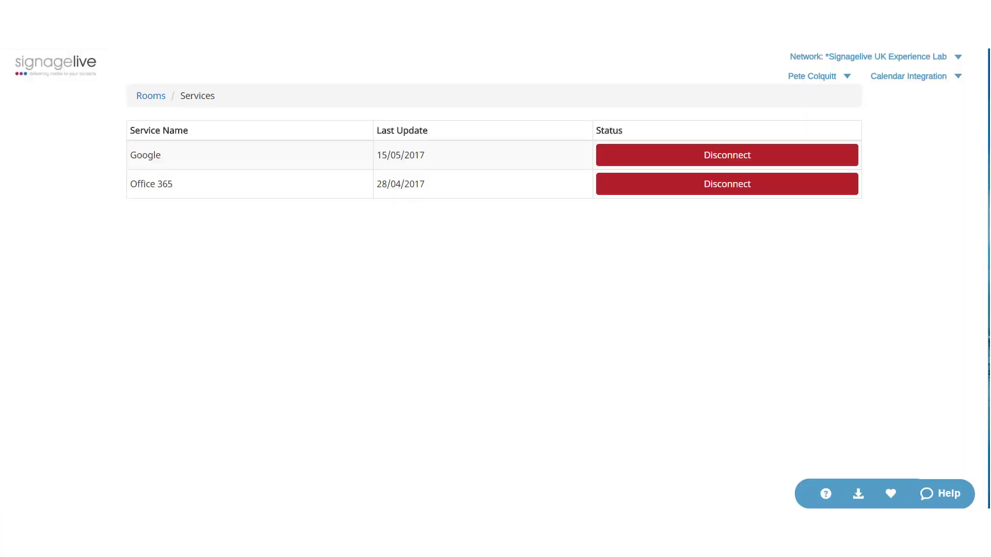
mouse_move(589, 409)
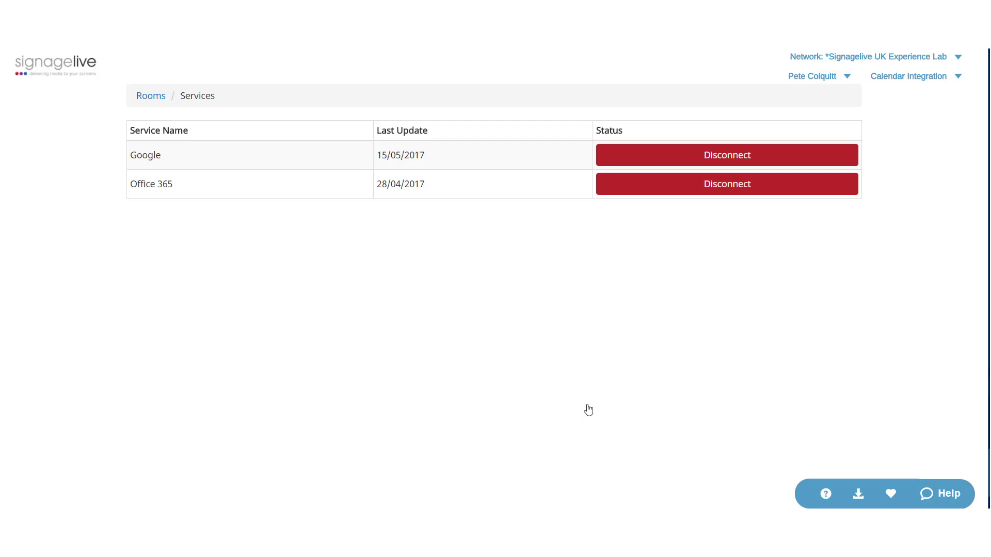
mouse_move(427, 311)
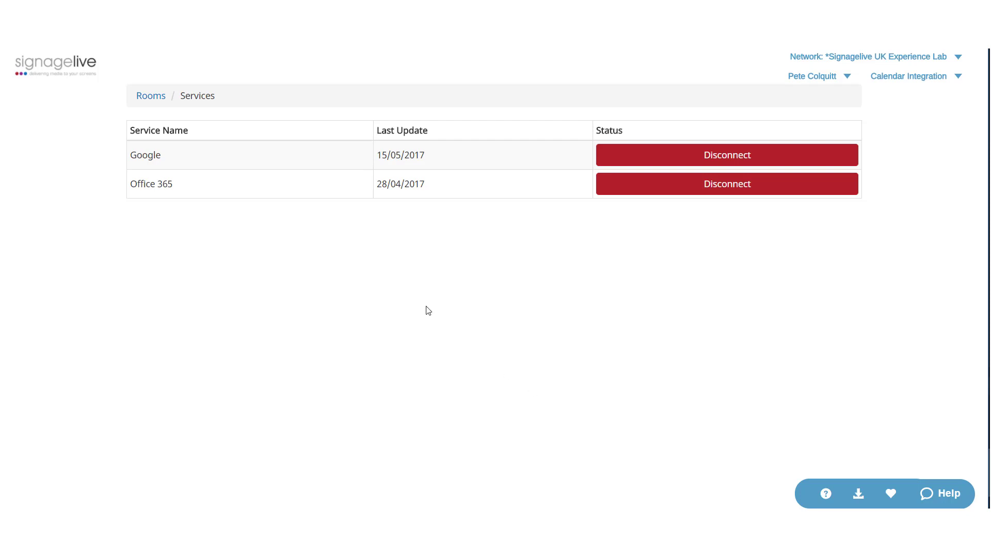
mouse_move(148, 101)
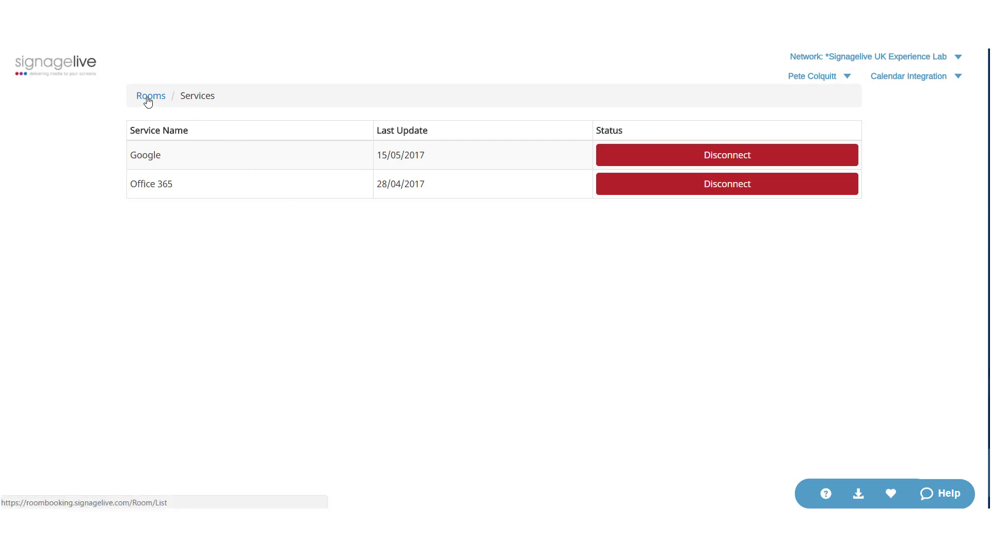
click(151, 95)
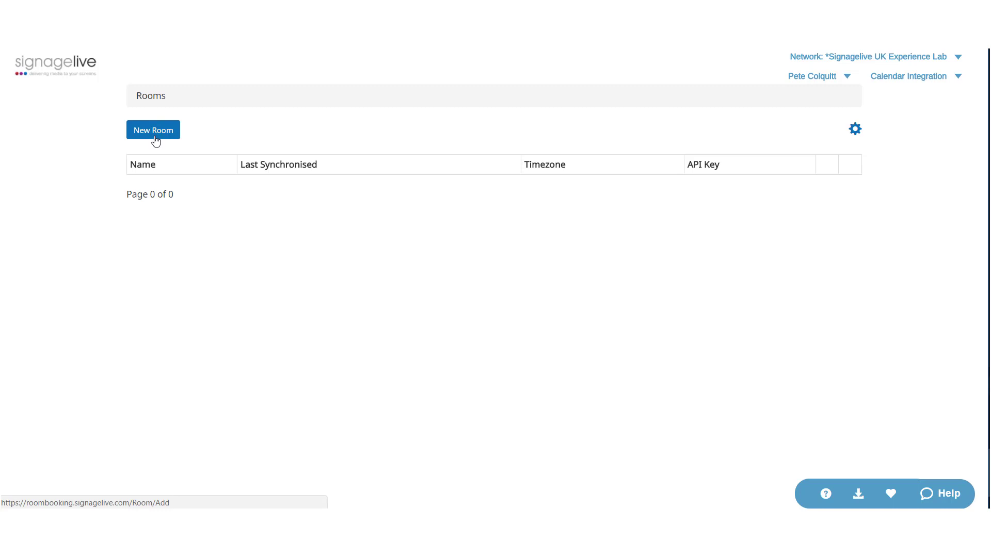